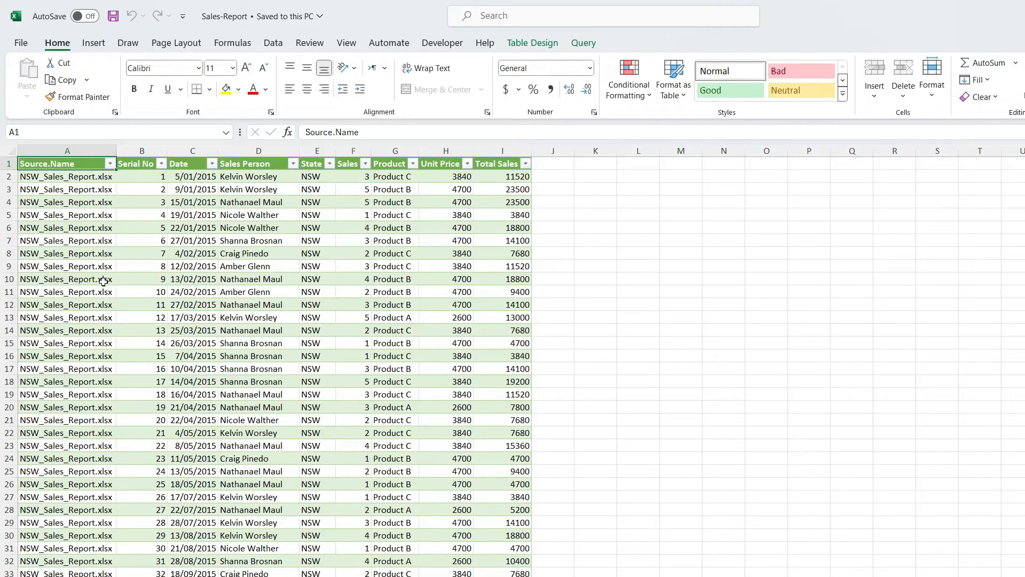
# - Switch the Sales-Report sheet to page layout and enter the left header section
pyautogui.click(93, 43)
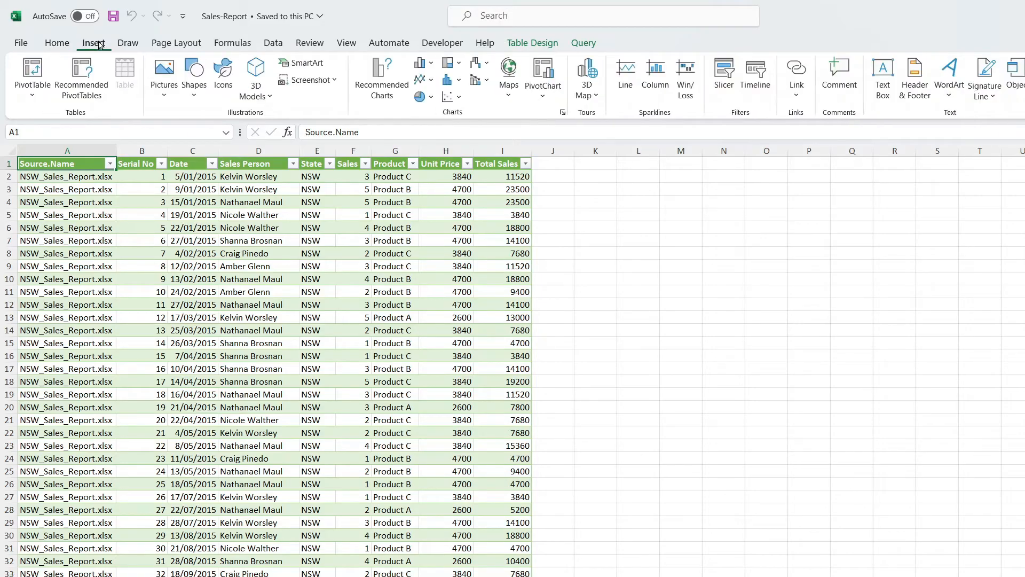
pyautogui.moveTo(914, 76)
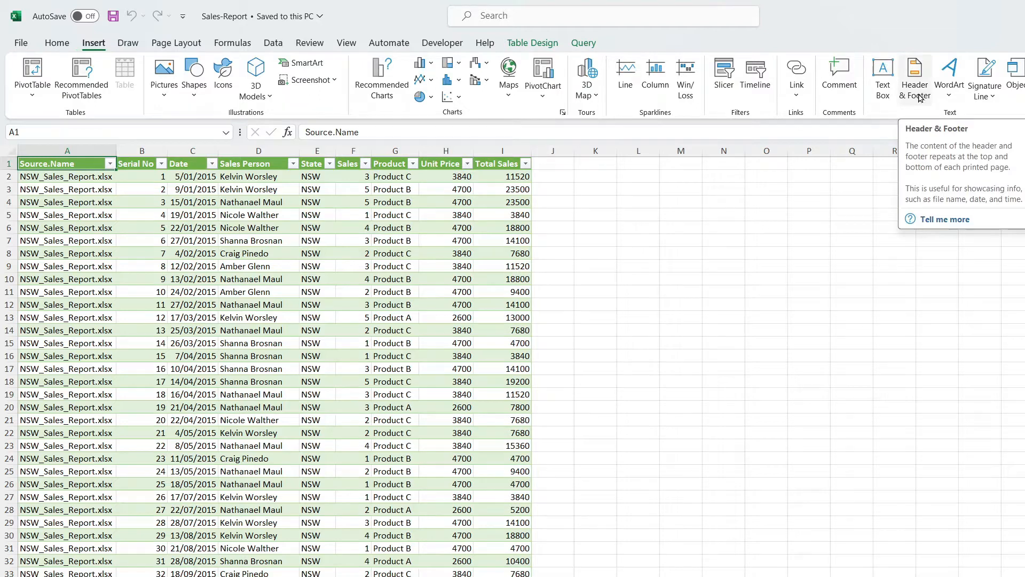
pyautogui.click(914, 77)
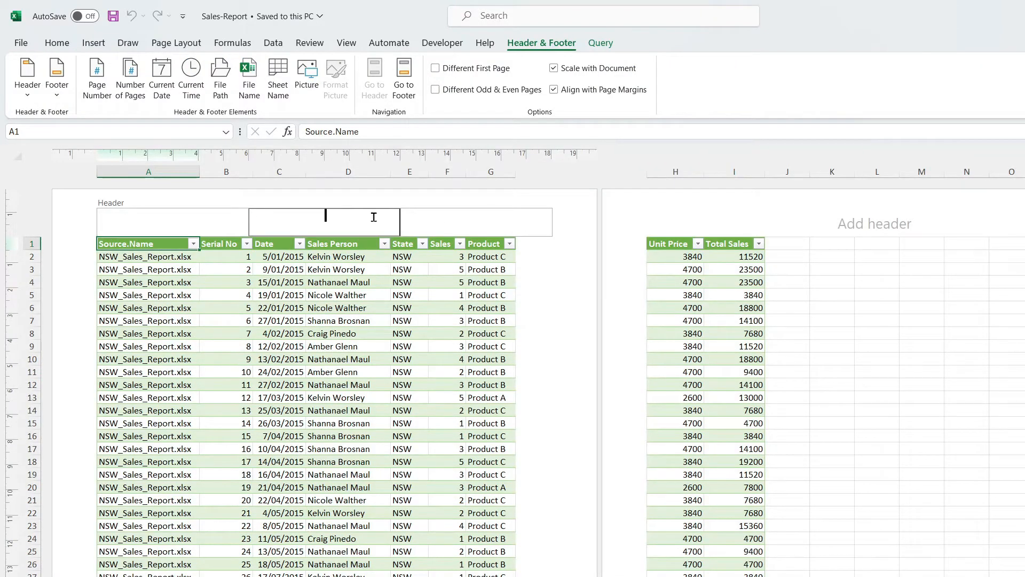
pyautogui.moveTo(460, 229)
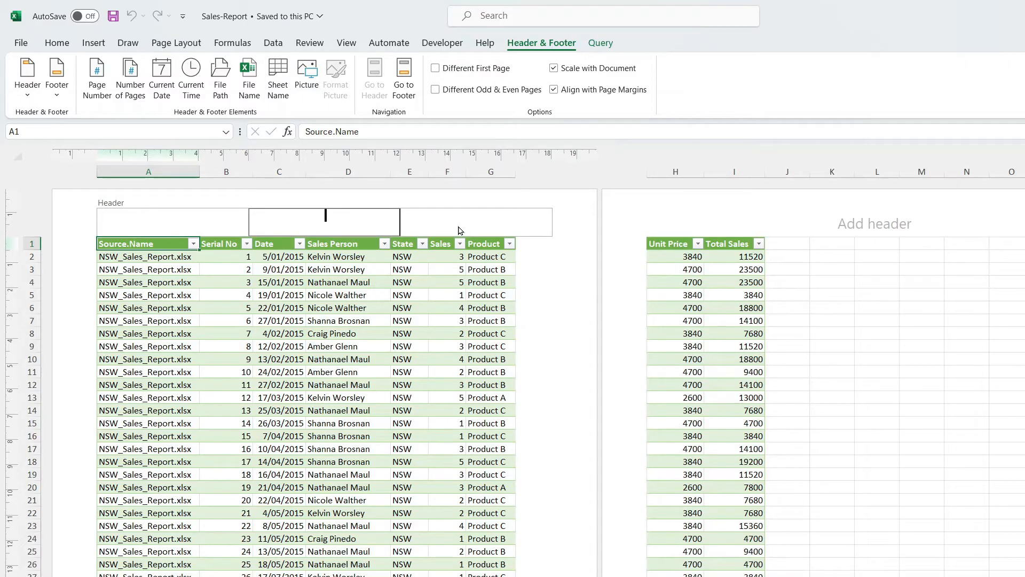
pyautogui.click(171, 221)
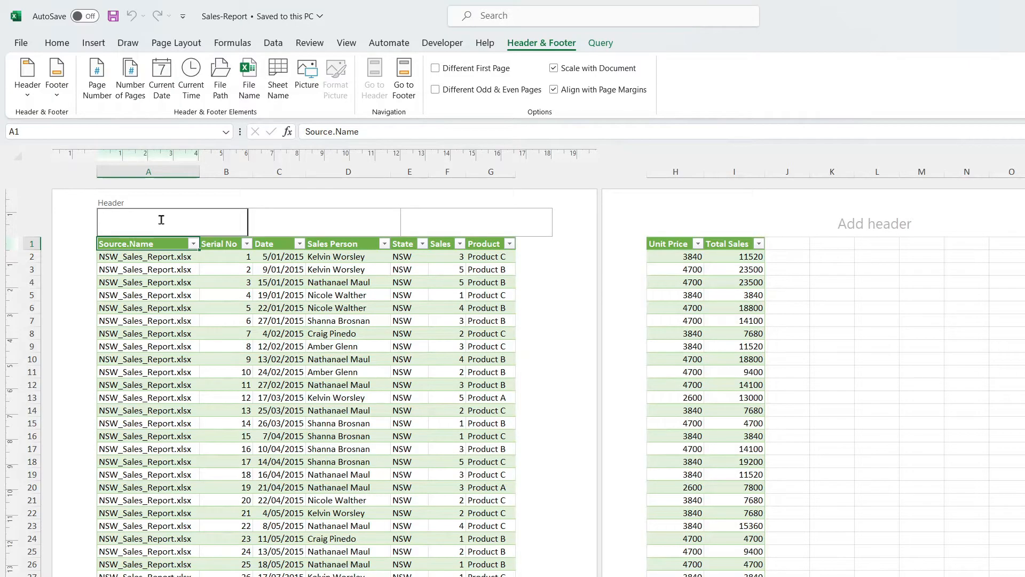
pyautogui.click(56, 43)
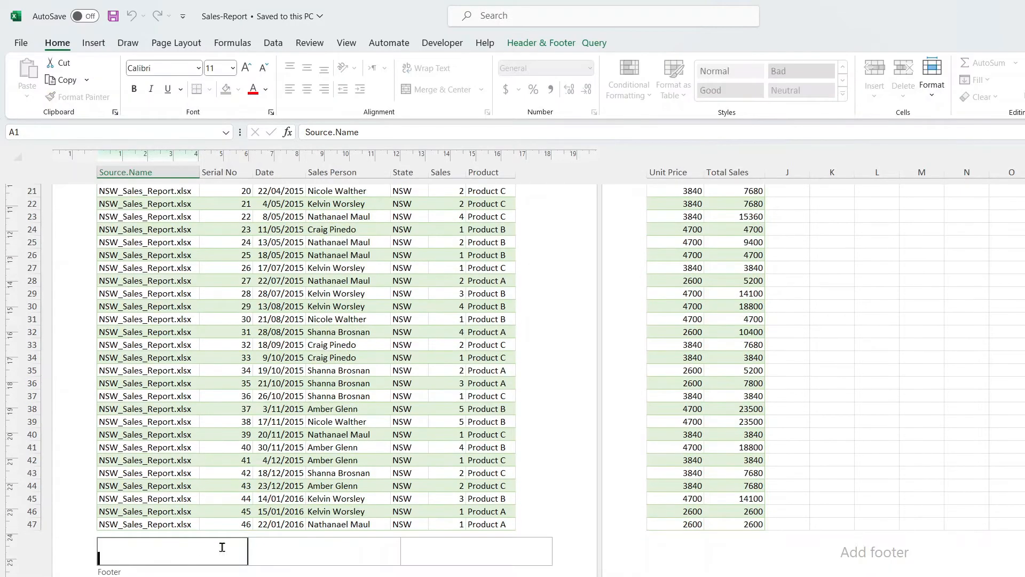
pyautogui.click(475, 550)
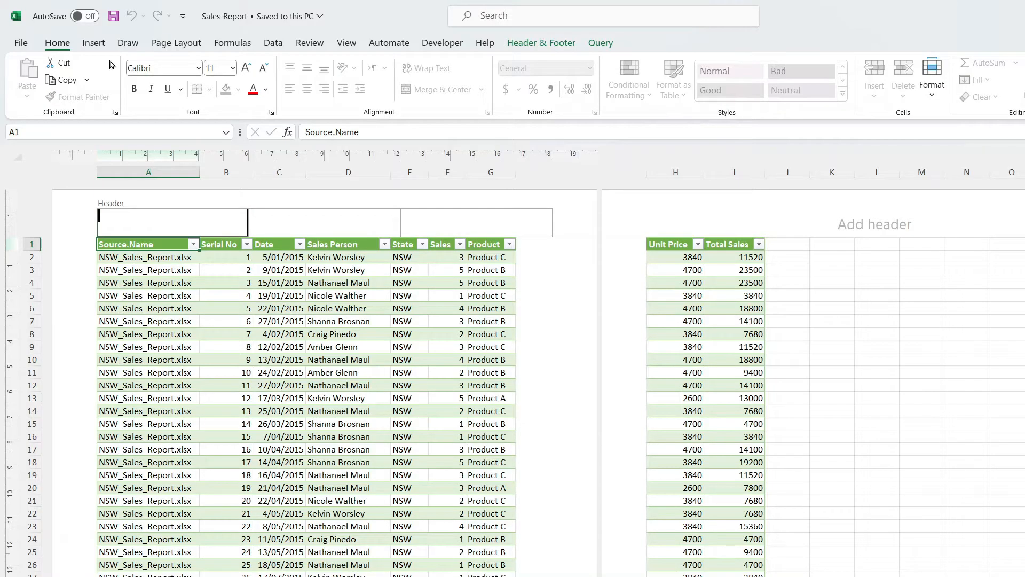
# - Open the Insert Pictures dialog from the Header & Footer tools
pyautogui.click(93, 42)
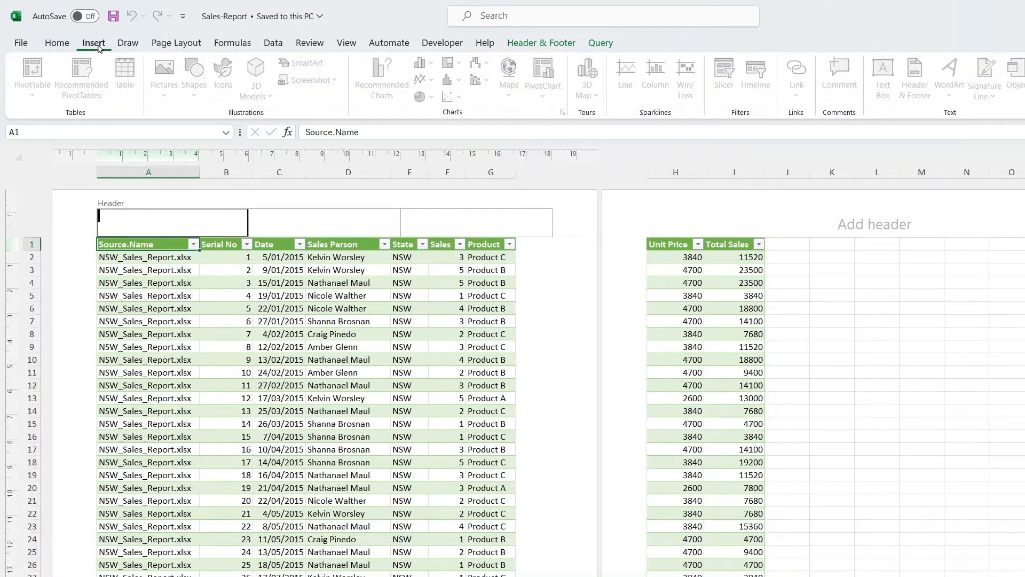
pyautogui.moveTo(908, 87)
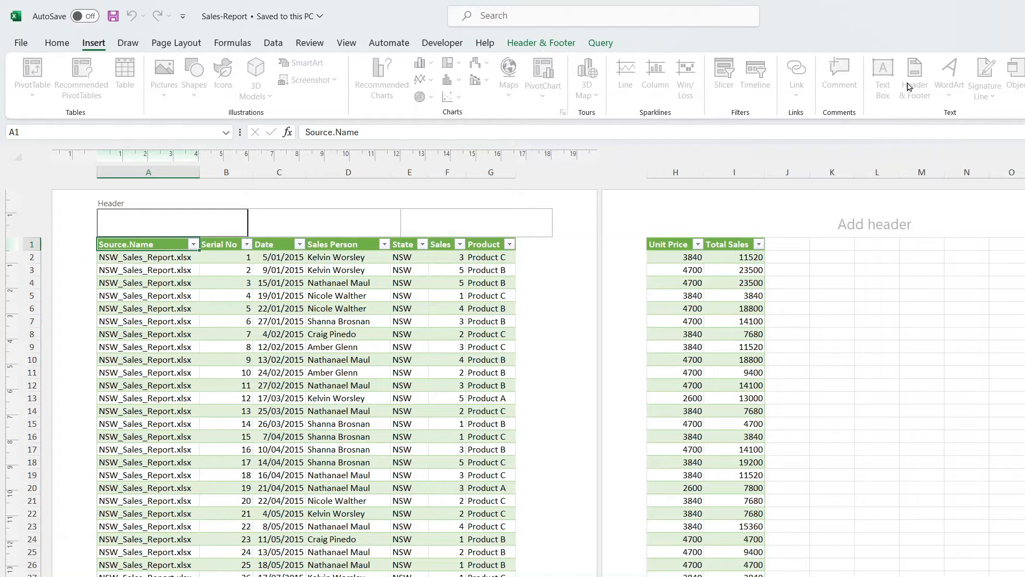
pyautogui.moveTo(546, 62)
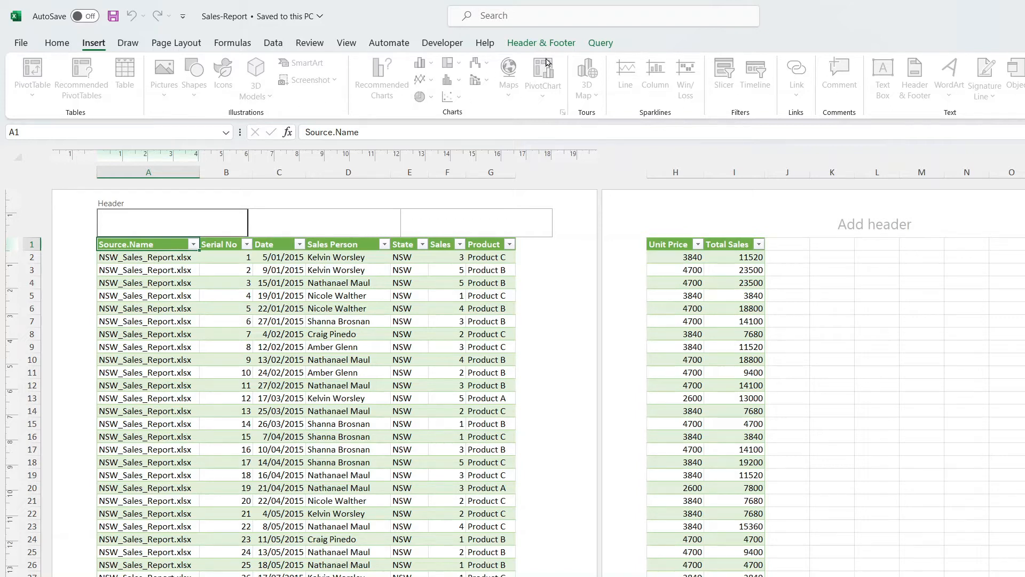
pyautogui.moveTo(541, 43)
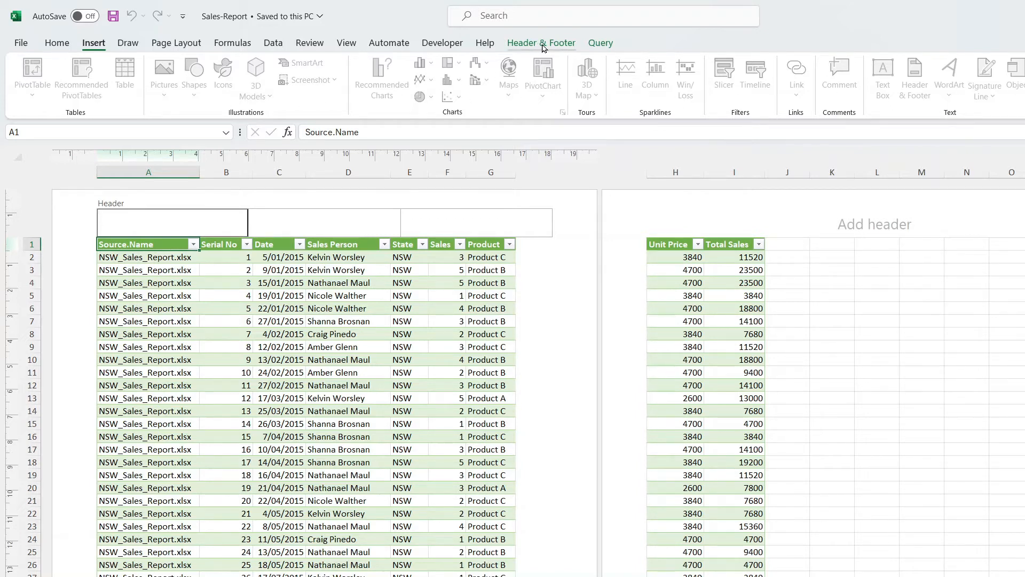
pyautogui.click(541, 43)
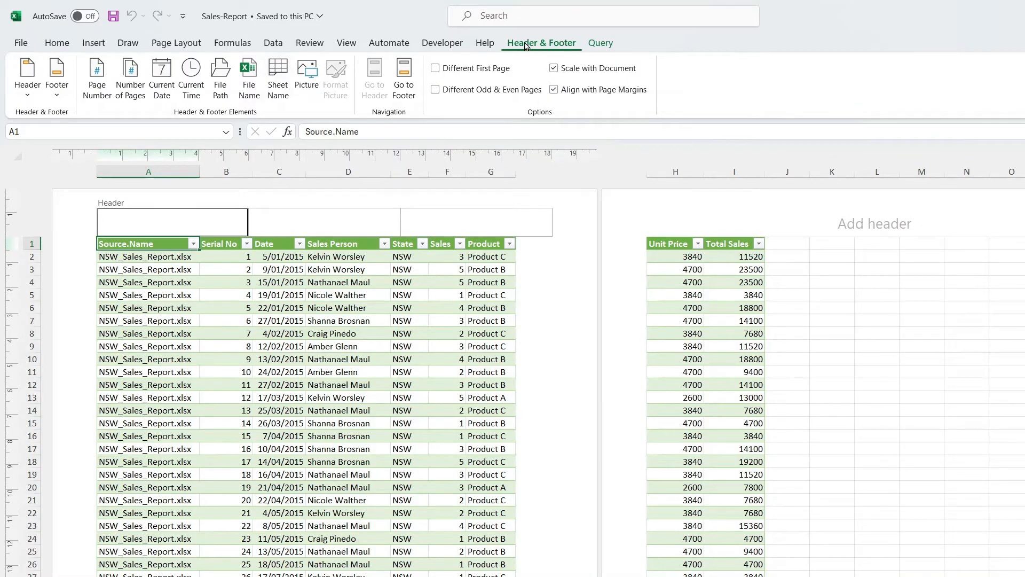
pyautogui.moveTo(306, 77)
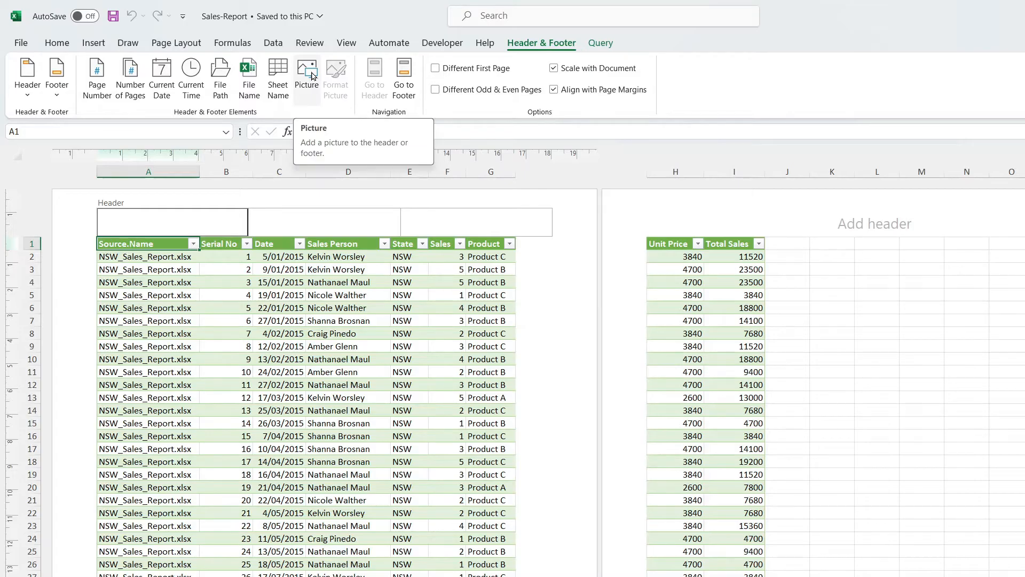
pyautogui.click(306, 75)
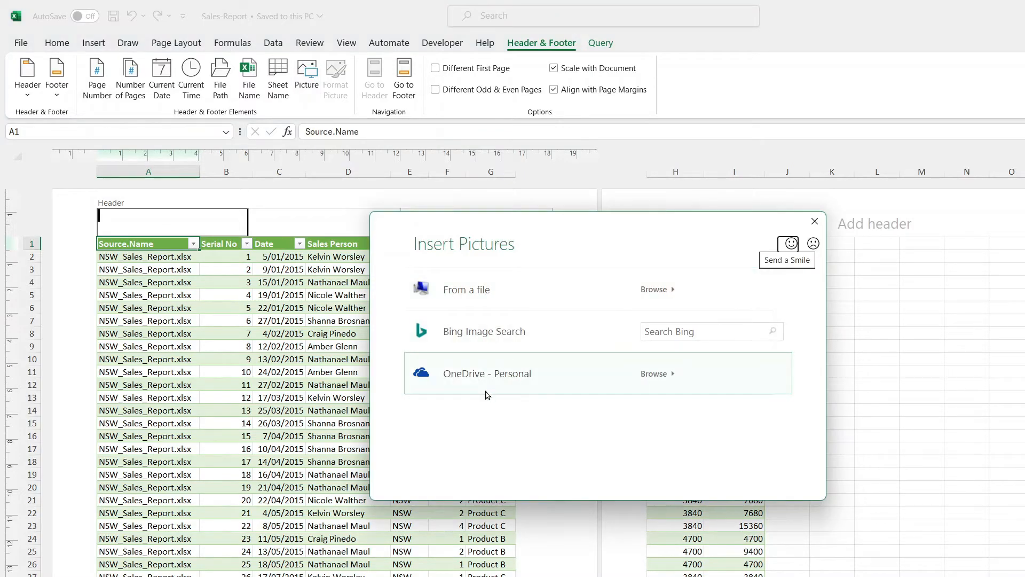
pyautogui.moveTo(487, 378)
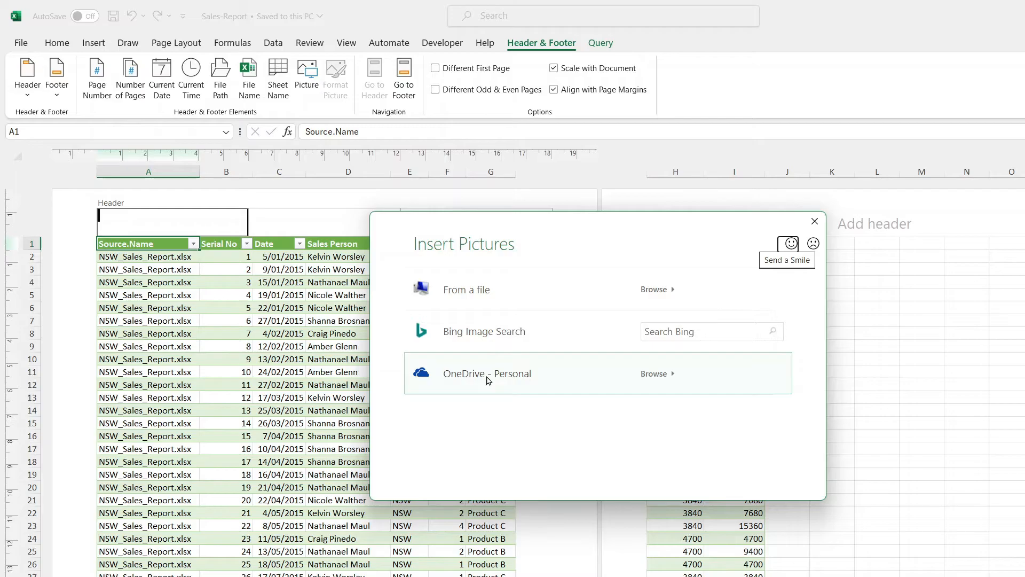
pyautogui.moveTo(506, 344)
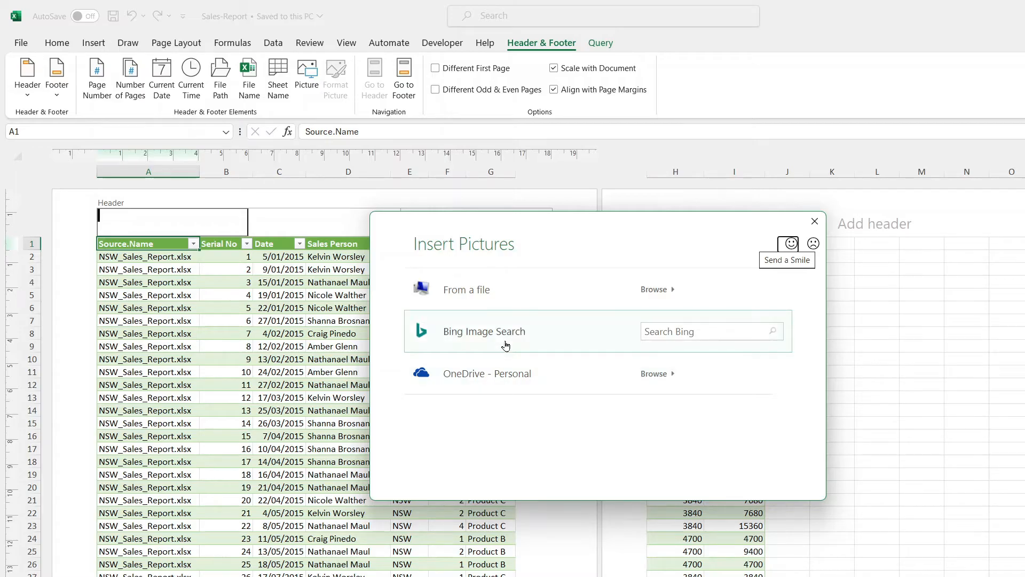
pyautogui.moveTo(485, 303)
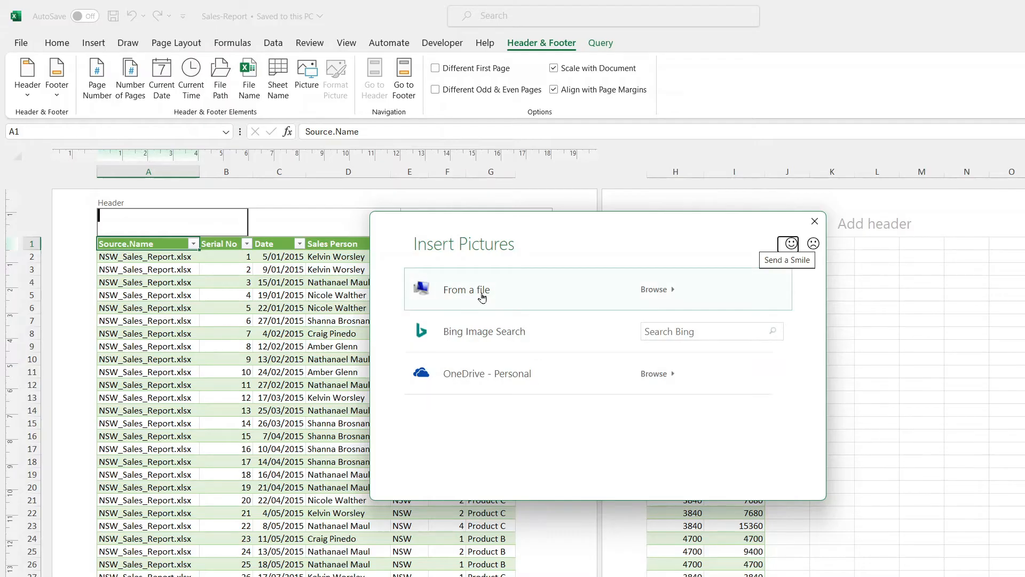
# - Insert My Logo from the Logo folder into the left header section
pyautogui.click(653, 288)
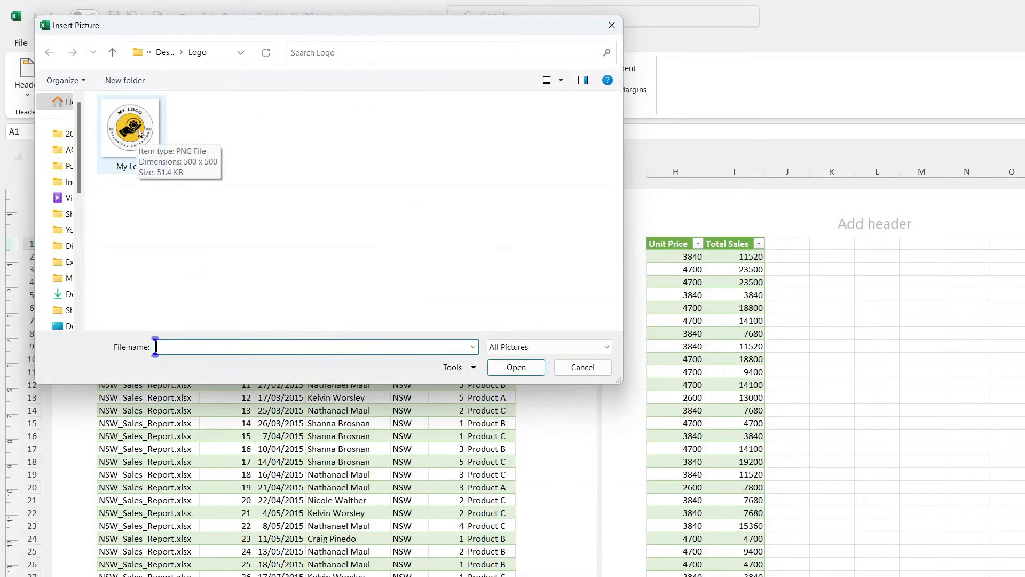
pyautogui.click(130, 126)
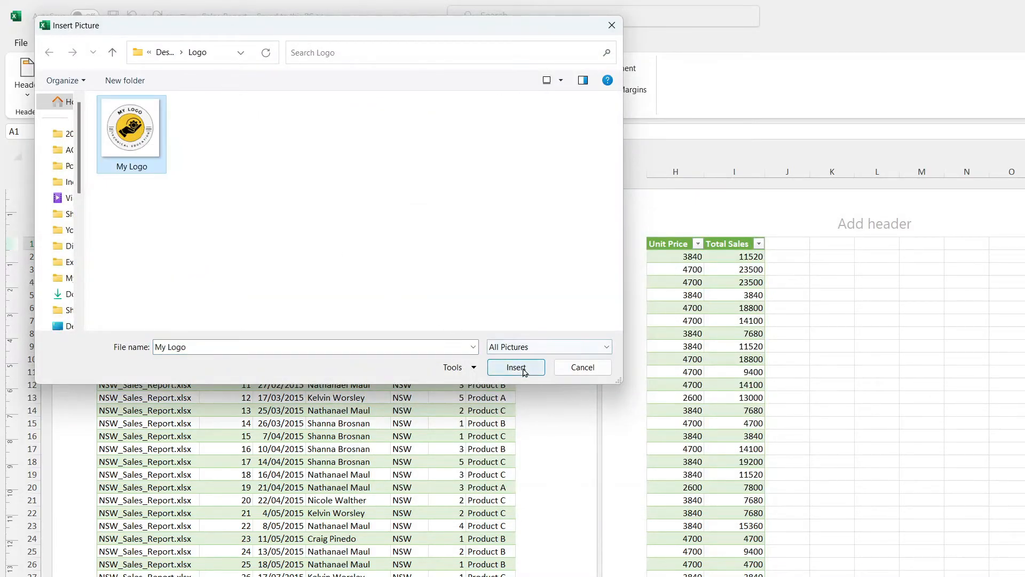
pyautogui.click(515, 367)
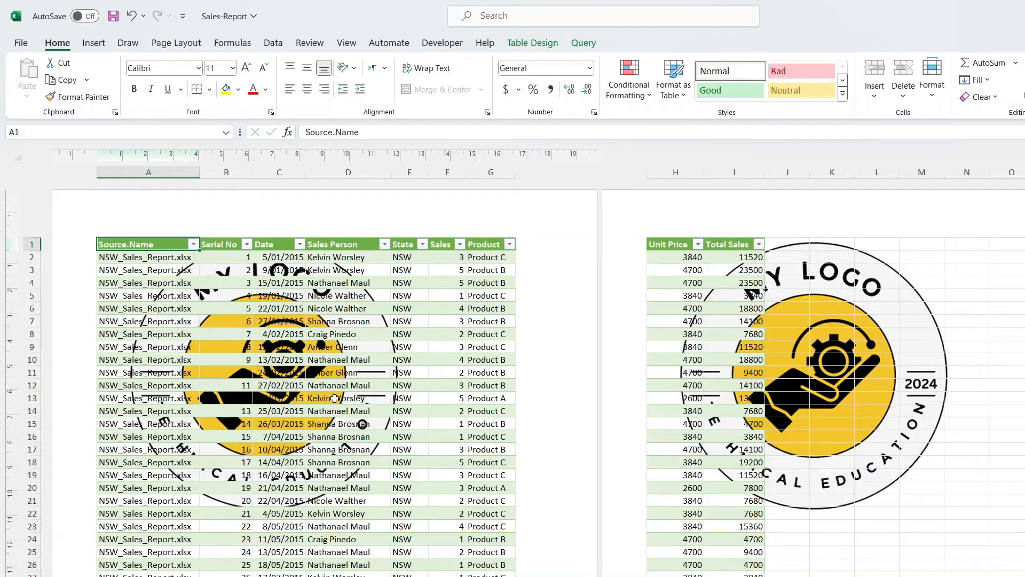
pyautogui.moveTo(874, 403)
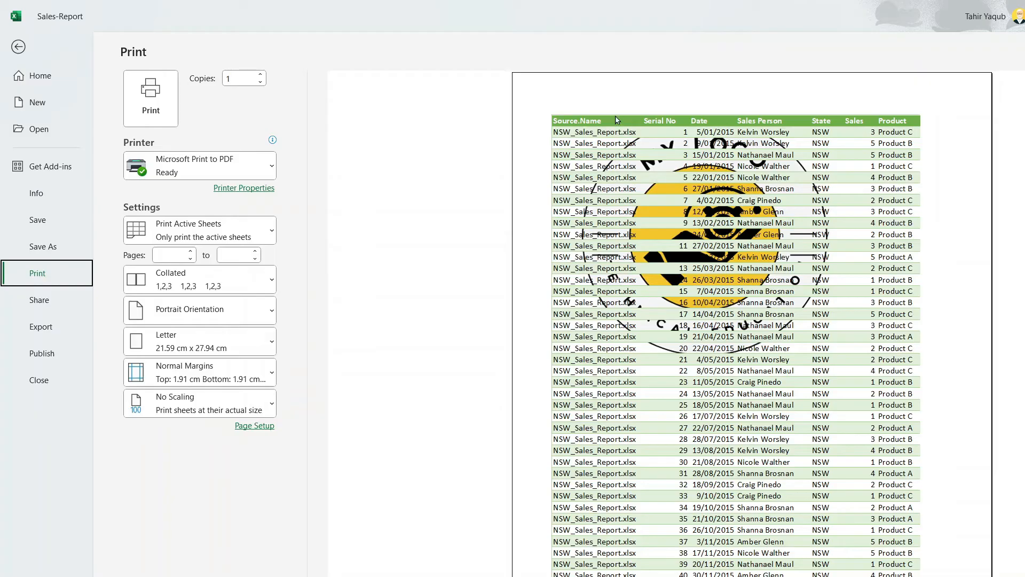
pyautogui.moveTo(565, 111)
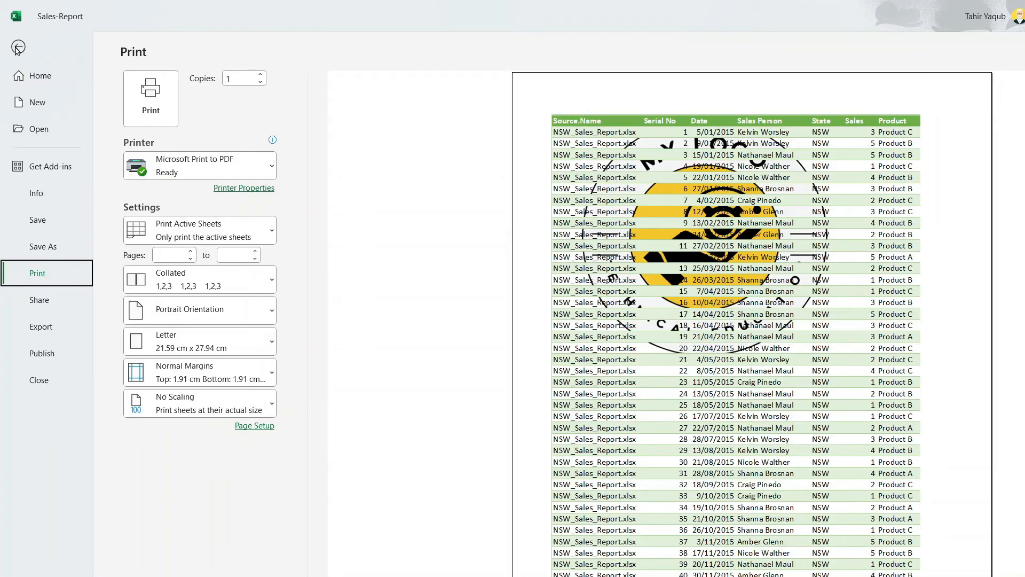
# - Leave print preview and reopen the left header section showing &[Picture]
pyautogui.click(18, 47)
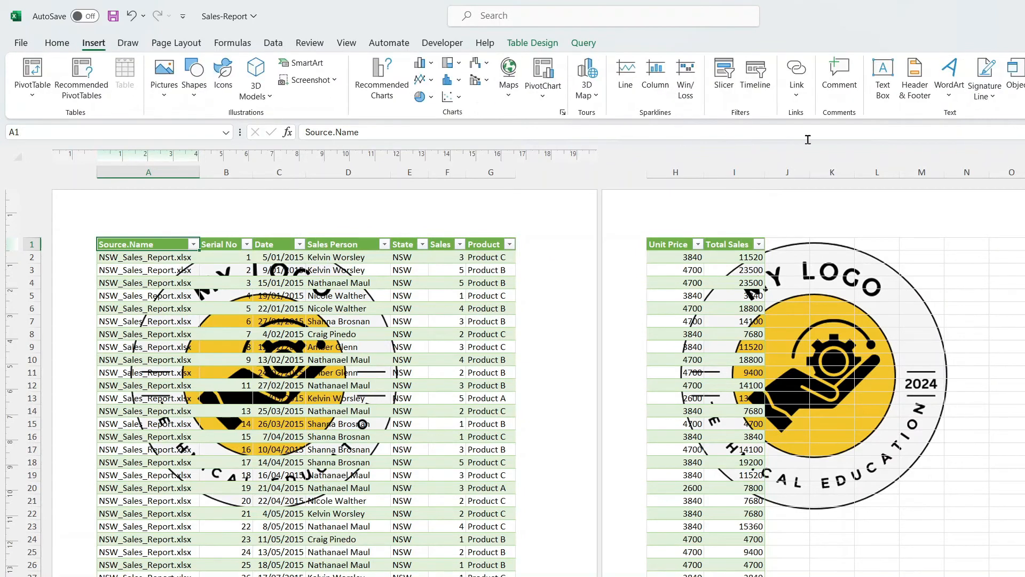
pyautogui.click(914, 77)
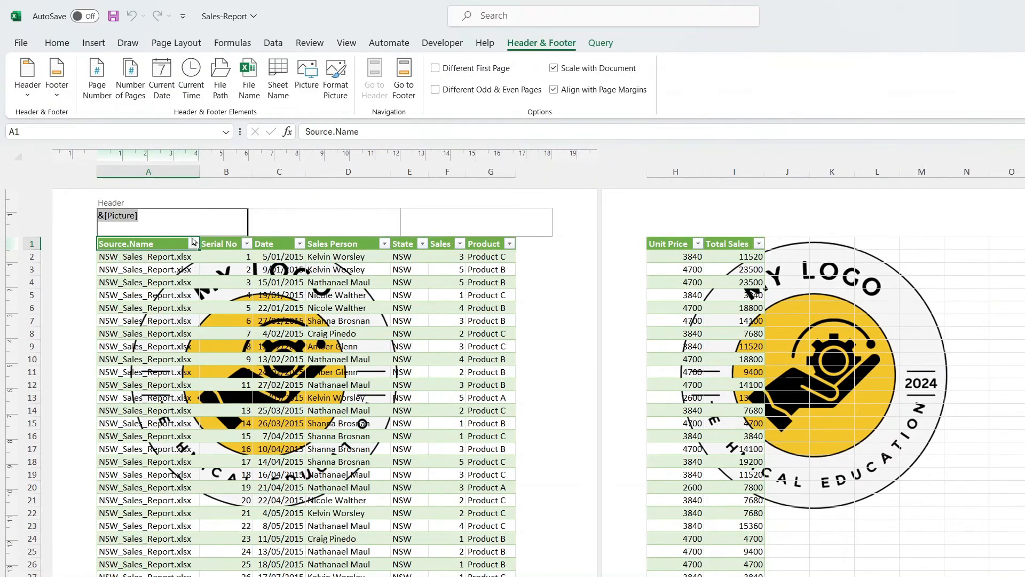
pyautogui.moveTo(336, 76)
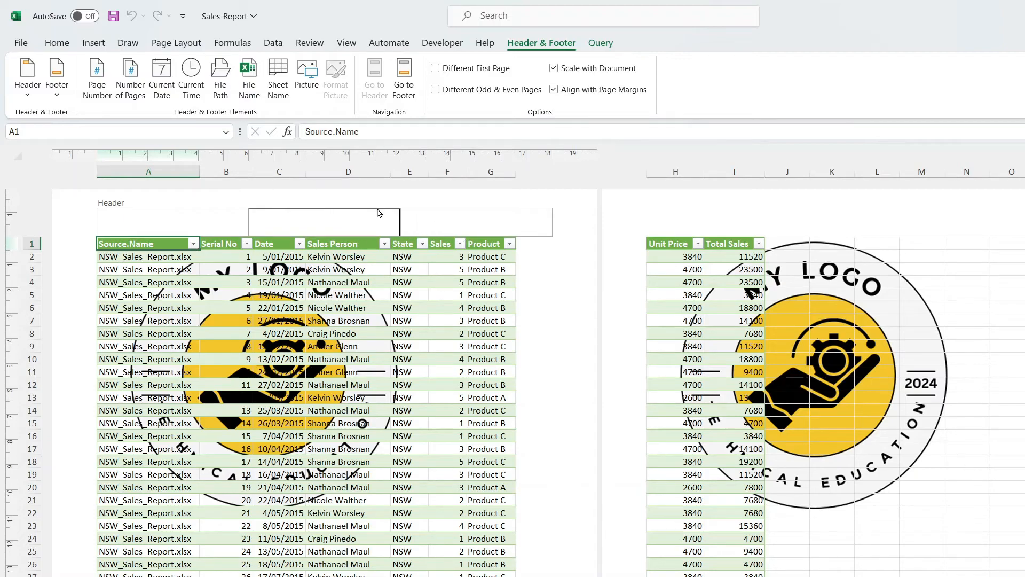
pyautogui.moveTo(335, 77)
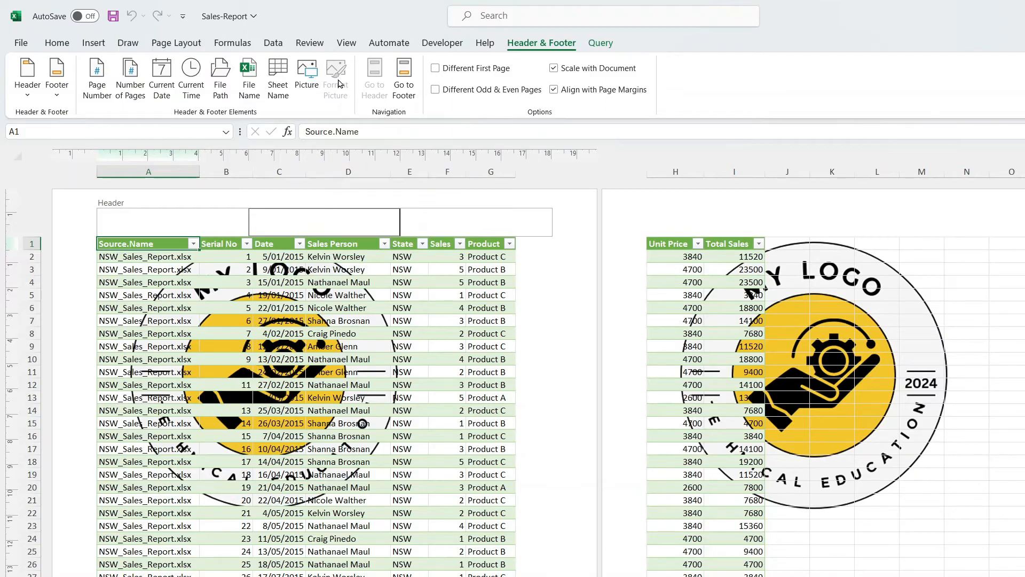
pyautogui.moveTo(336, 77)
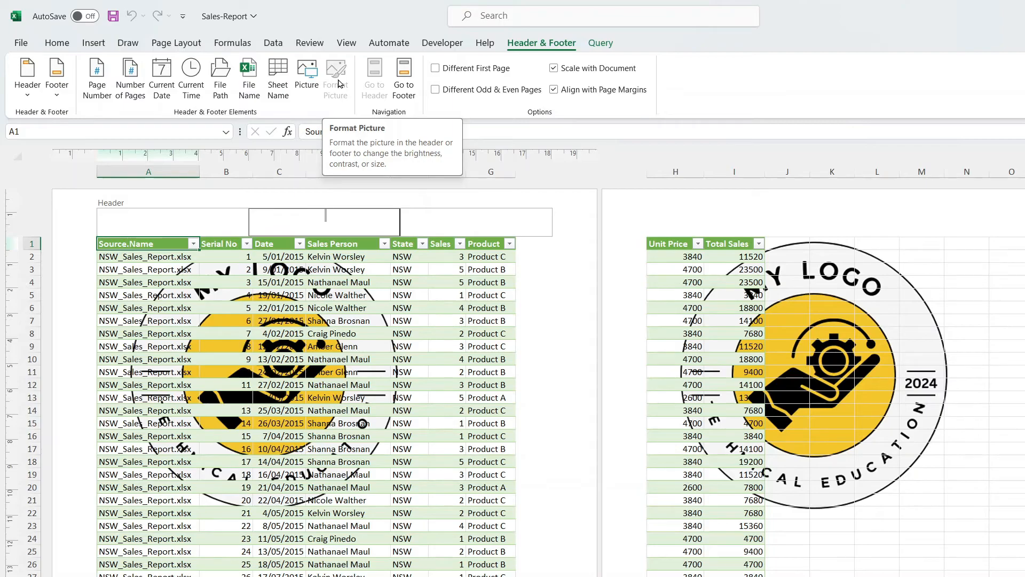
pyautogui.moveTo(222, 228)
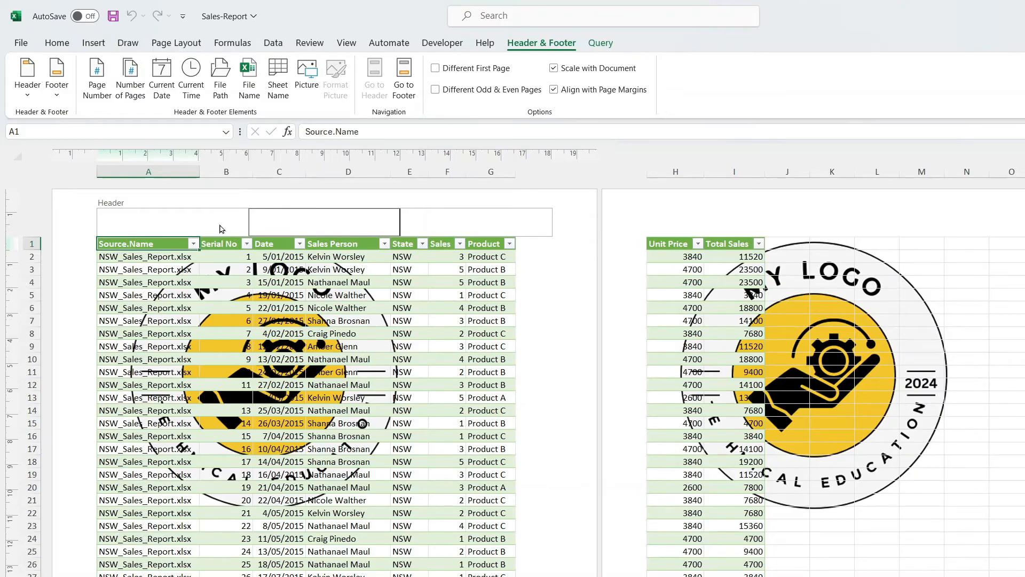
pyautogui.click(306, 74)
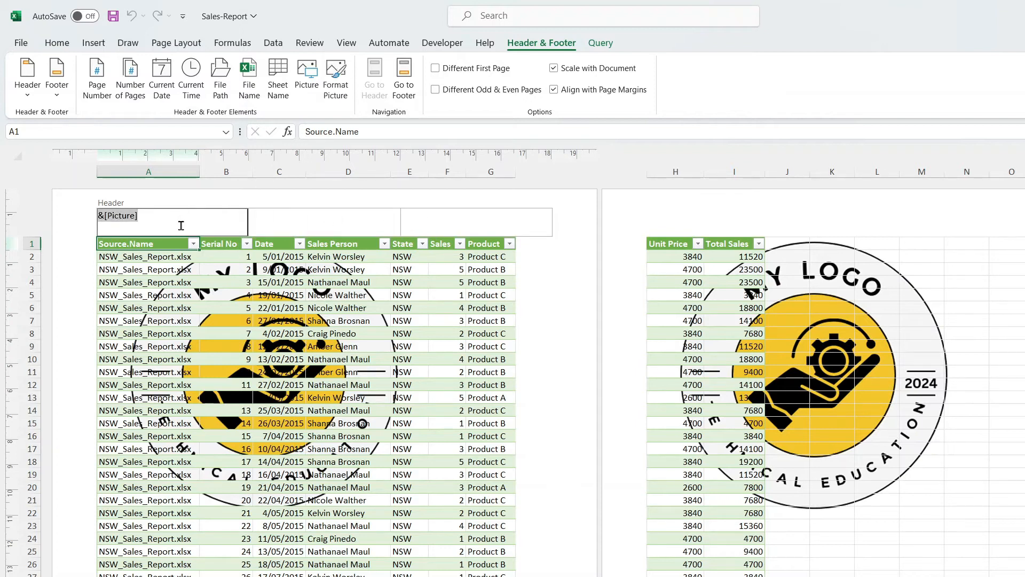
pyautogui.moveTo(335, 77)
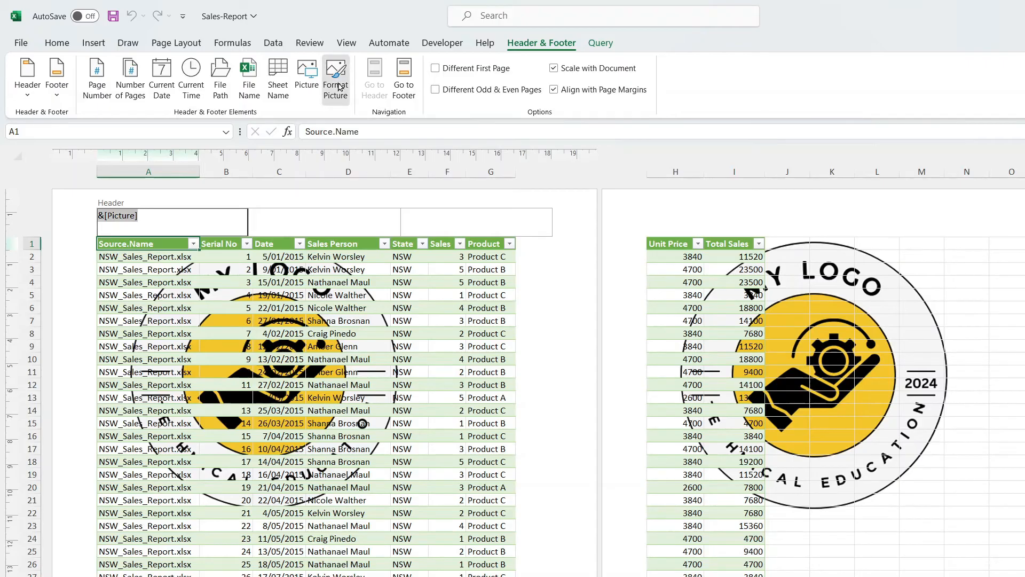
# - Set the header logo height to 1 cm with locked aspect ratio, then recheck it
pyautogui.click(335, 77)
pyautogui.write('1')
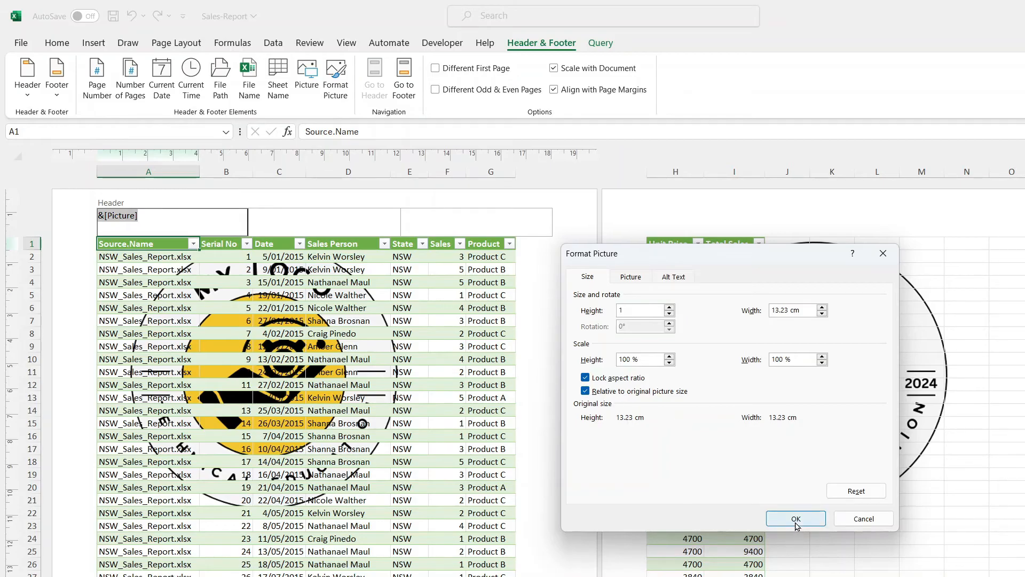
pyautogui.click(795, 518)
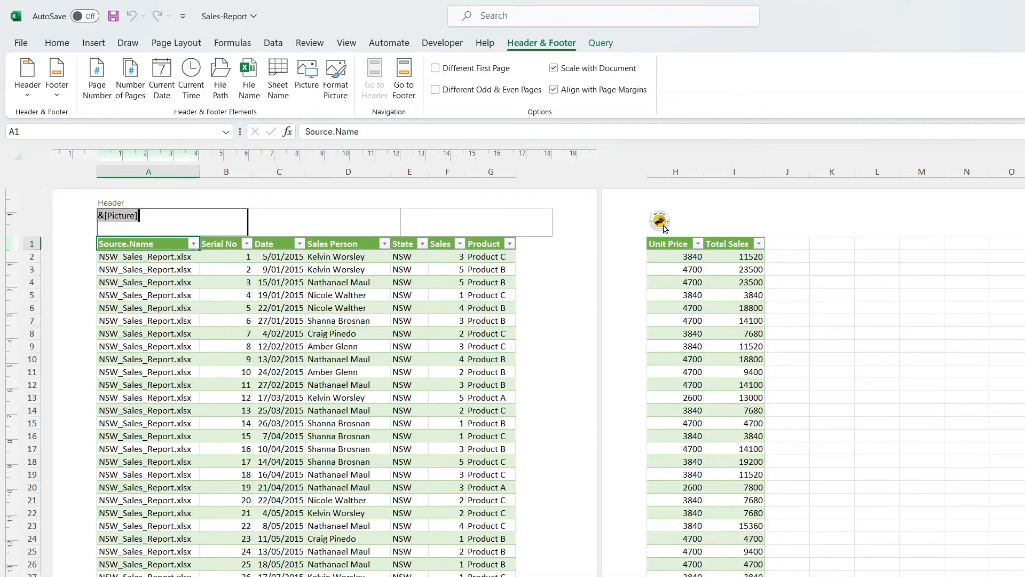
pyautogui.moveTo(335, 76)
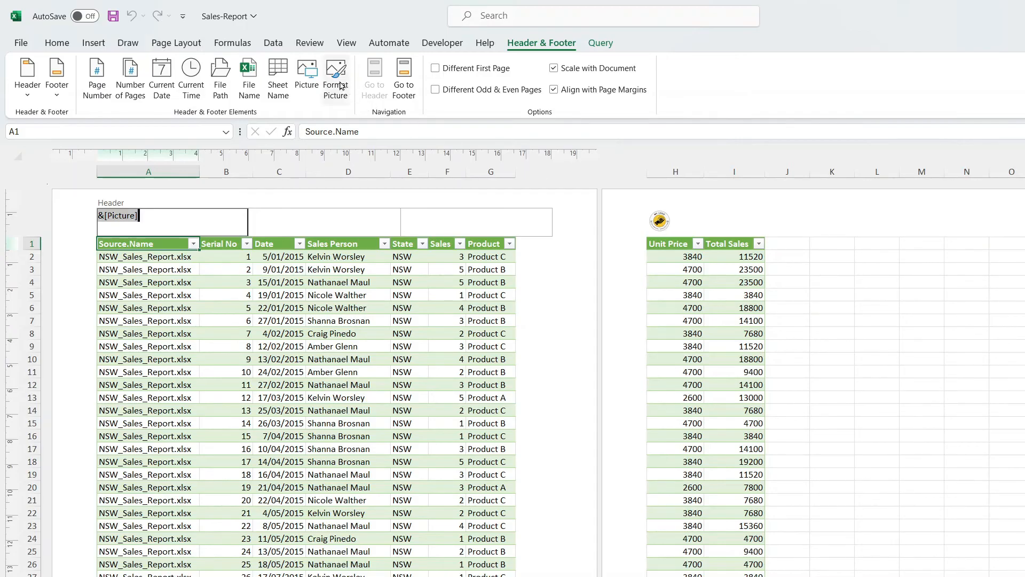
pyautogui.click(335, 76)
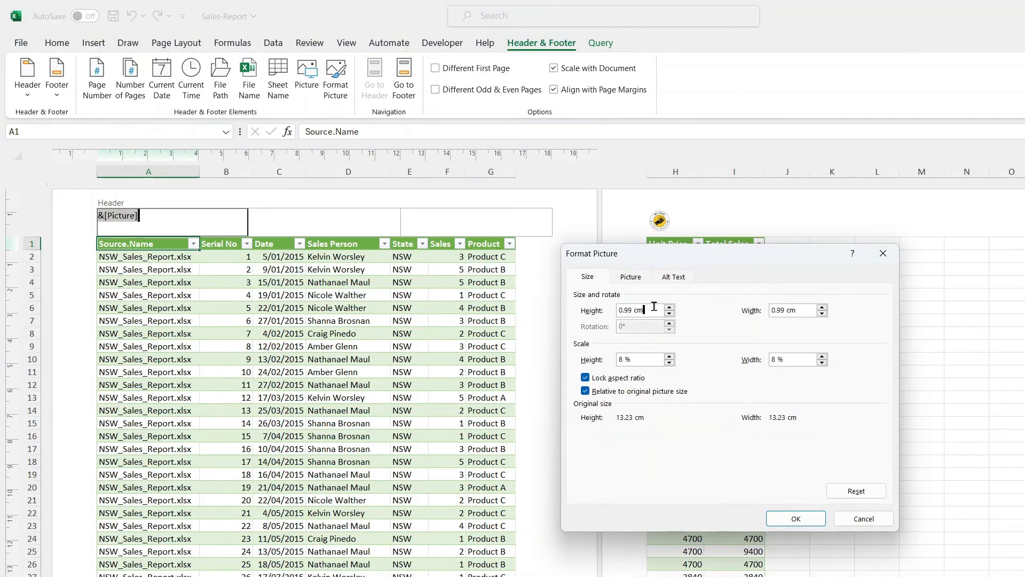
pyautogui.click(795, 518)
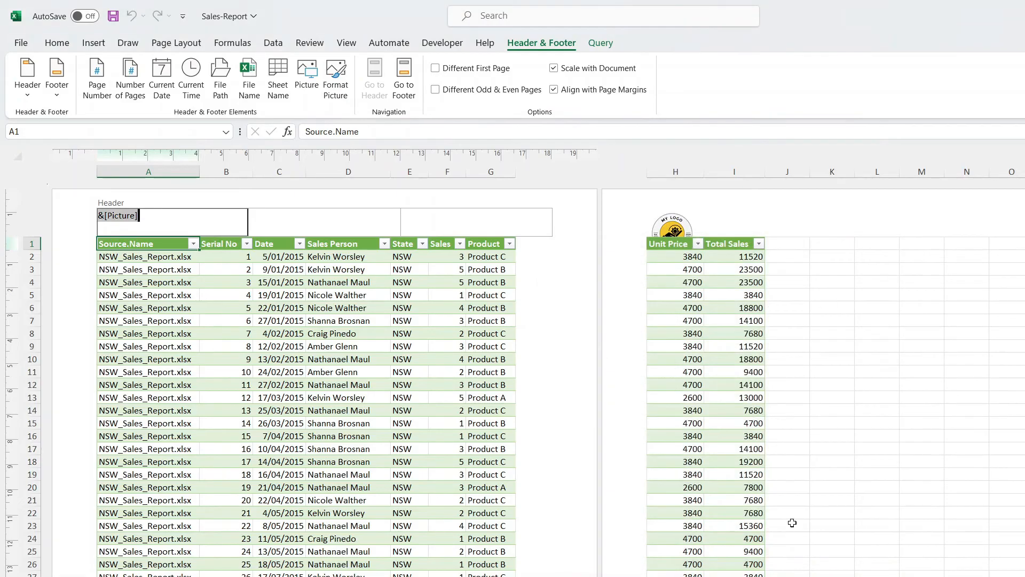
pyautogui.moveTo(637, 242)
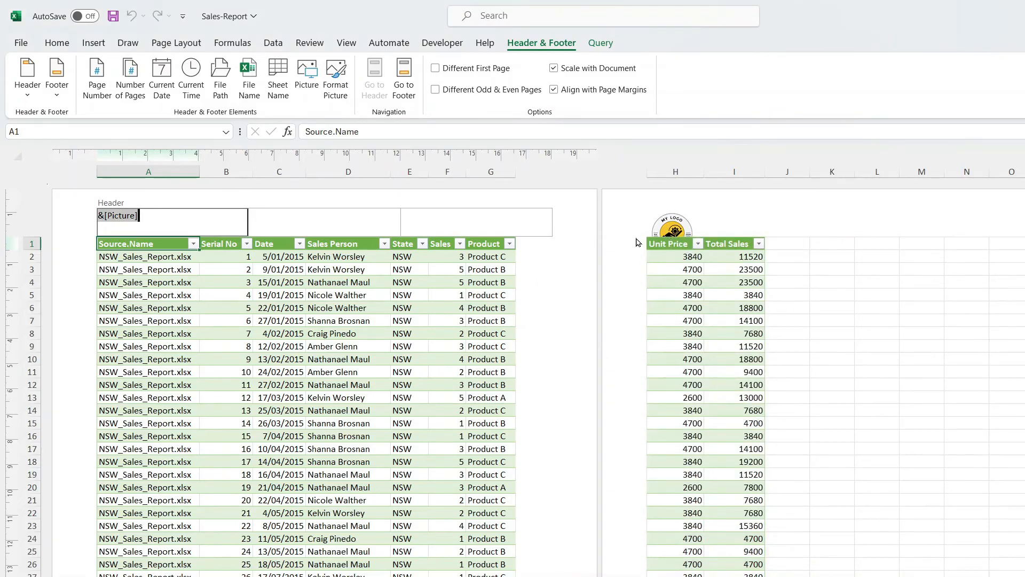
pyautogui.moveTo(659, 251)
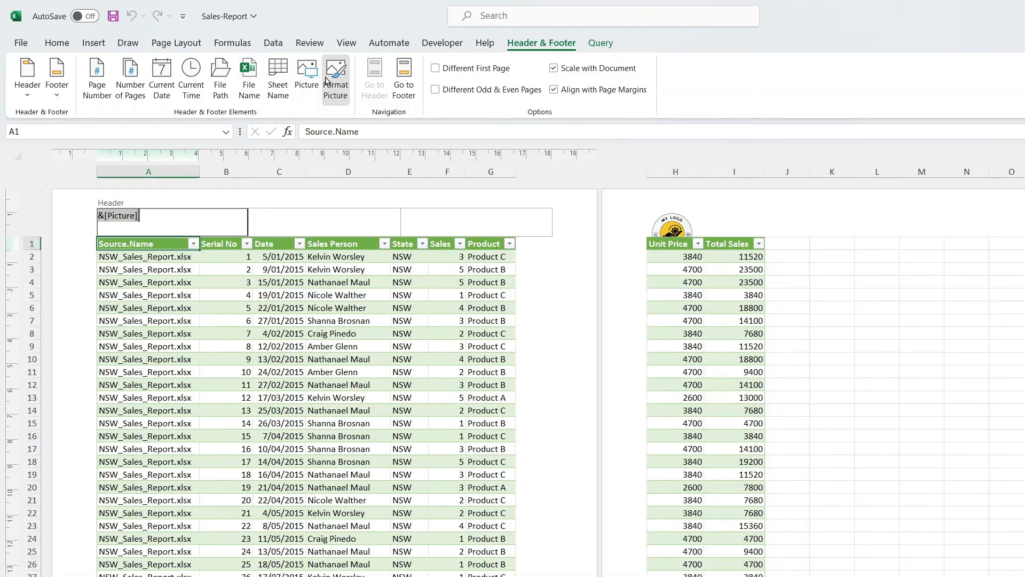
# - Open File > Print to preview the sheet with the resized logo
pyautogui.click(335, 76)
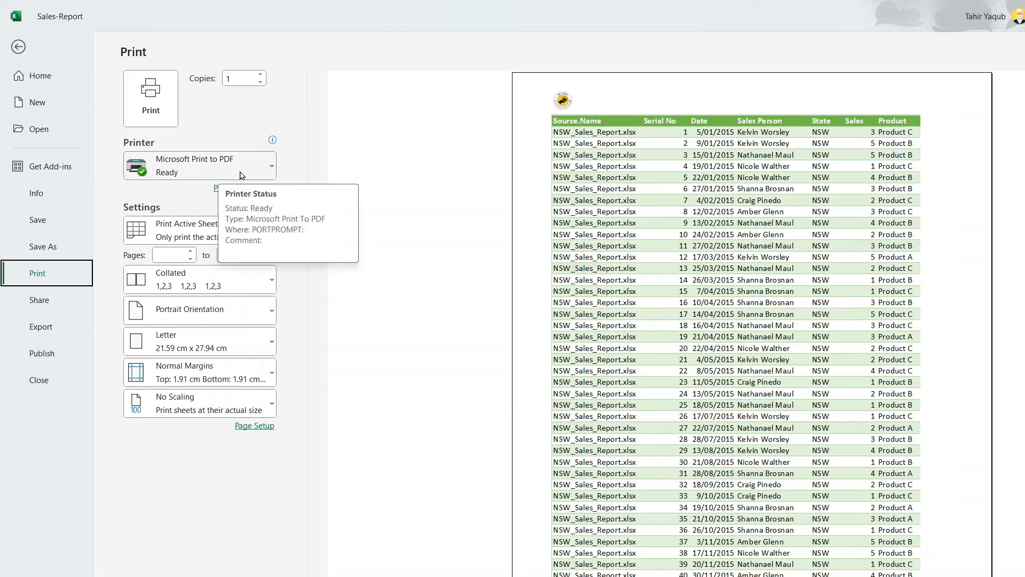
pyautogui.moveTo(317, 185)
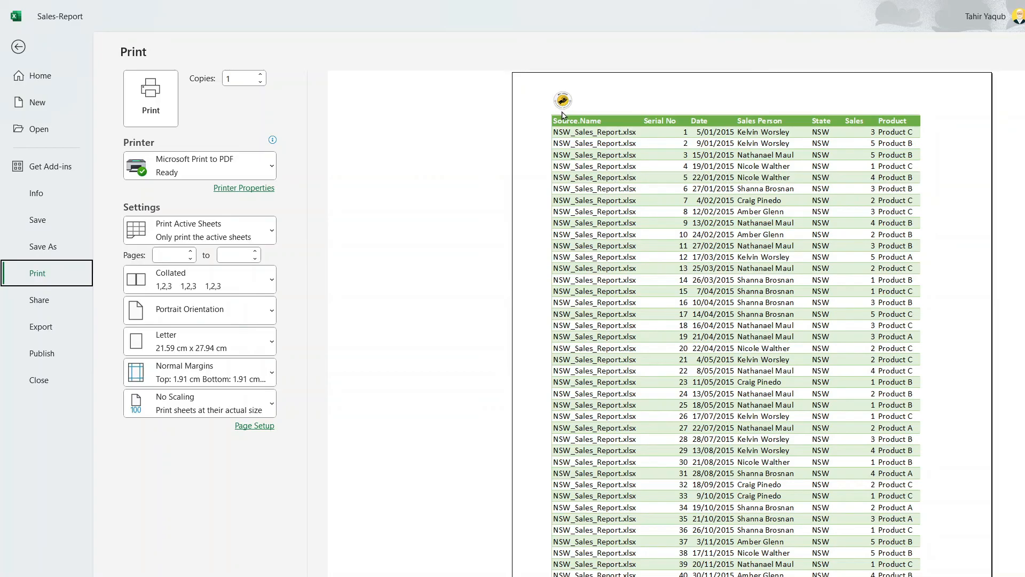
pyautogui.moveTo(696, 471)
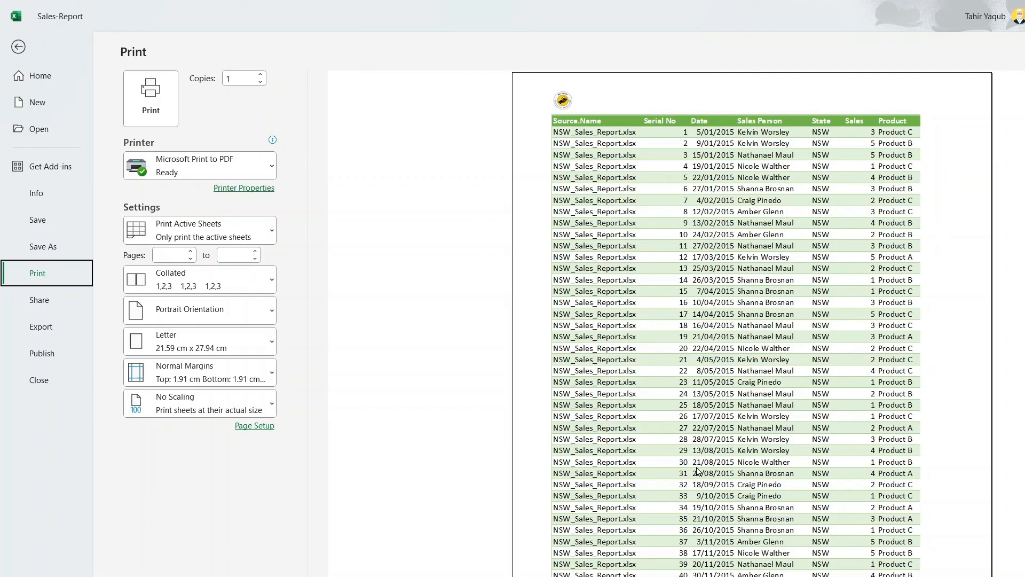